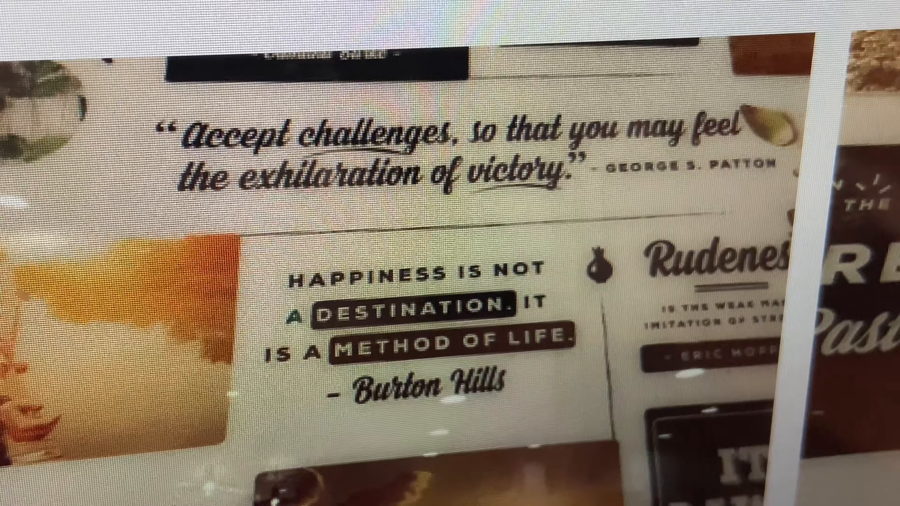
- Scroll through the August 2021 library to locate the night-highway photos from Douglas, WY
scroll("up", 3)
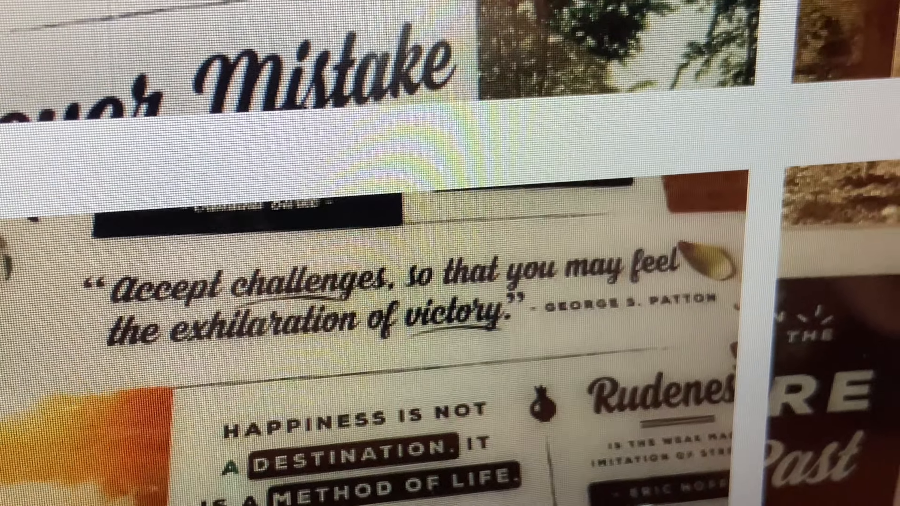
scroll("down", 3)
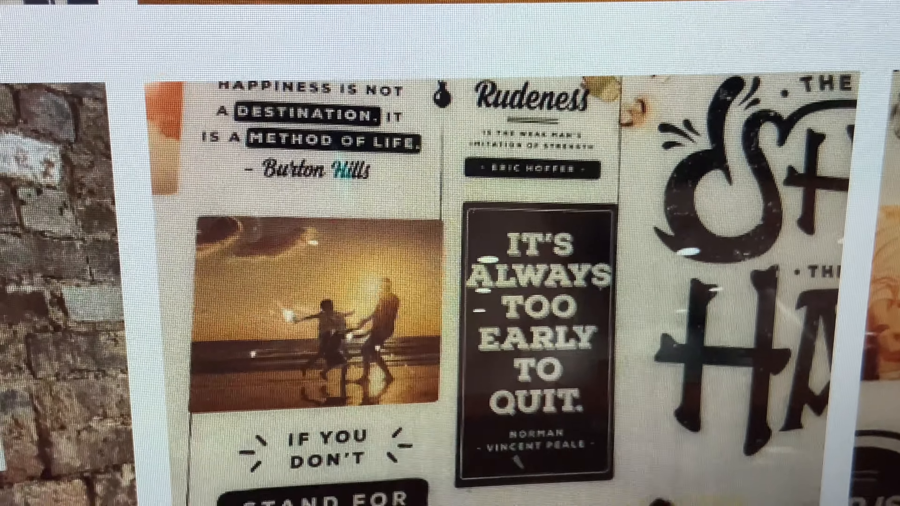
scroll("down", 3)
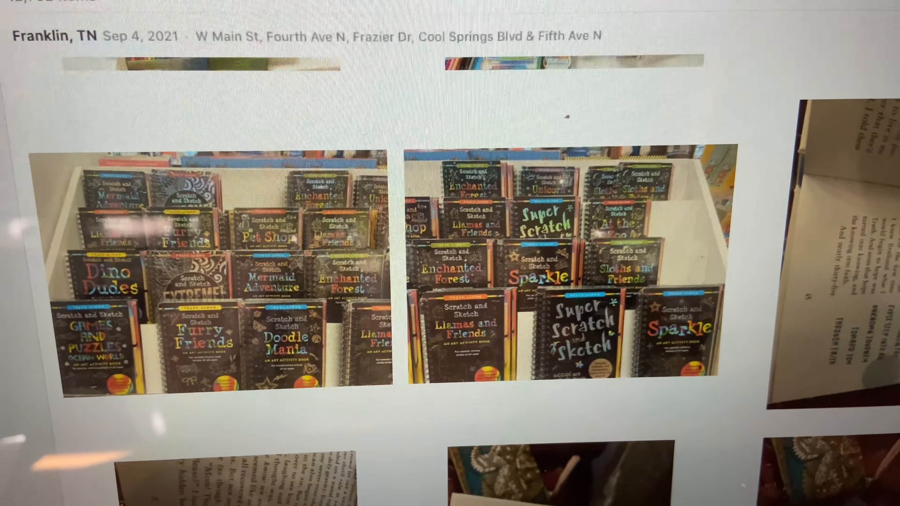
scroll("down", 3)
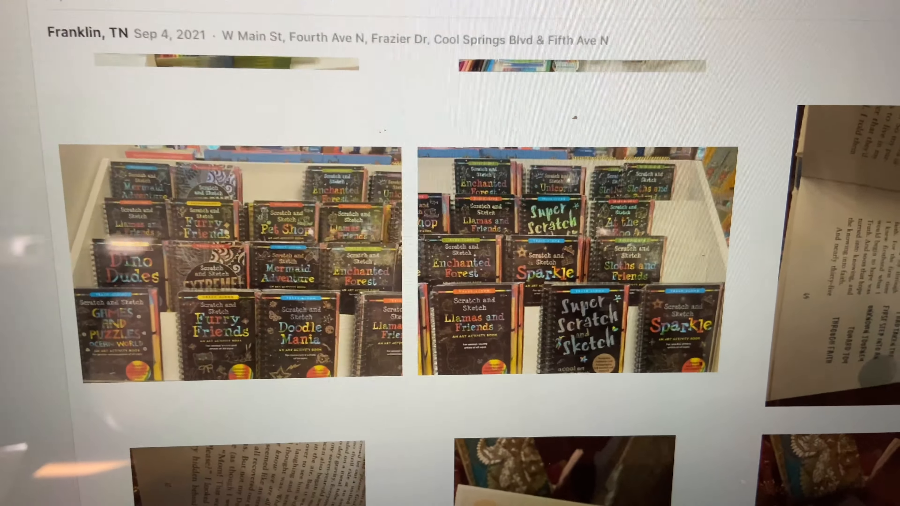
scroll("up", 3)
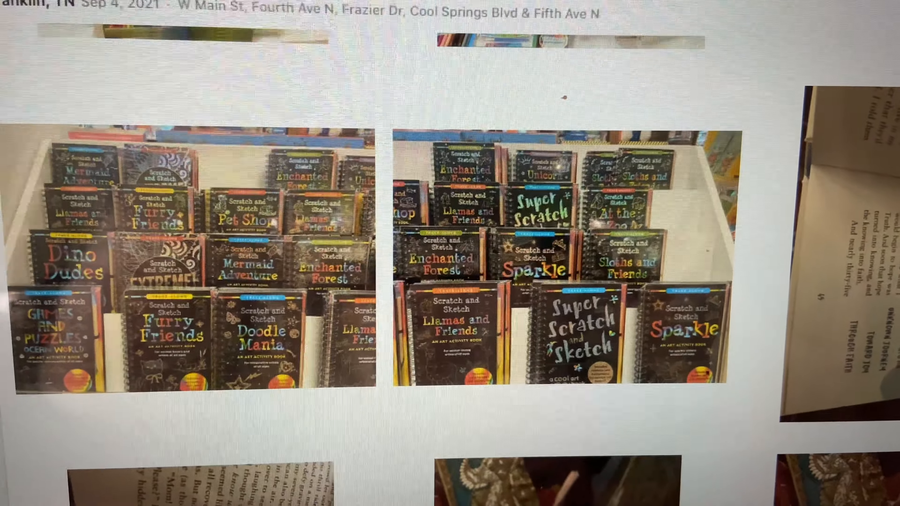
scroll("down", 3)
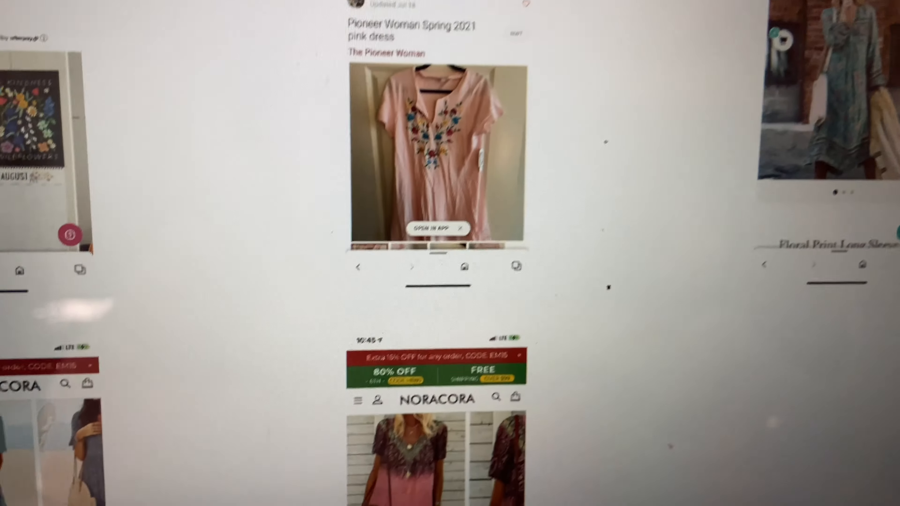
scroll("down", 3)
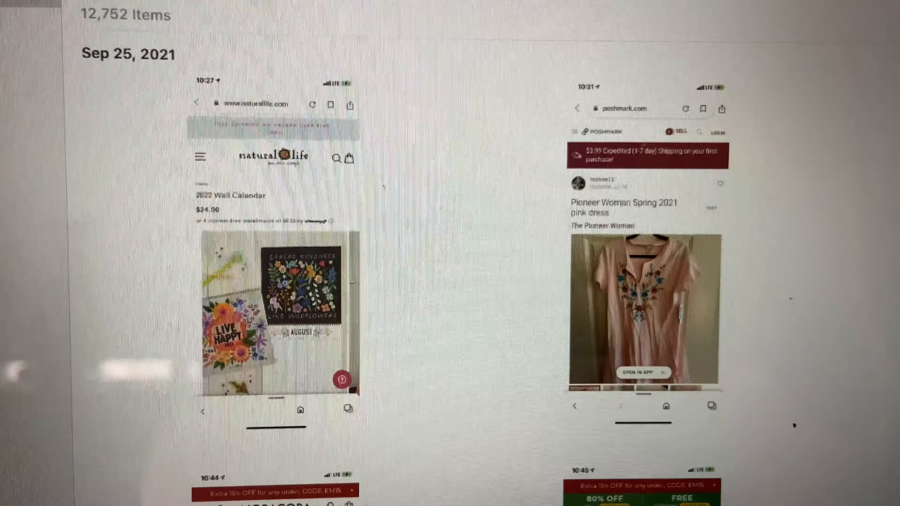
scroll("down", 3)
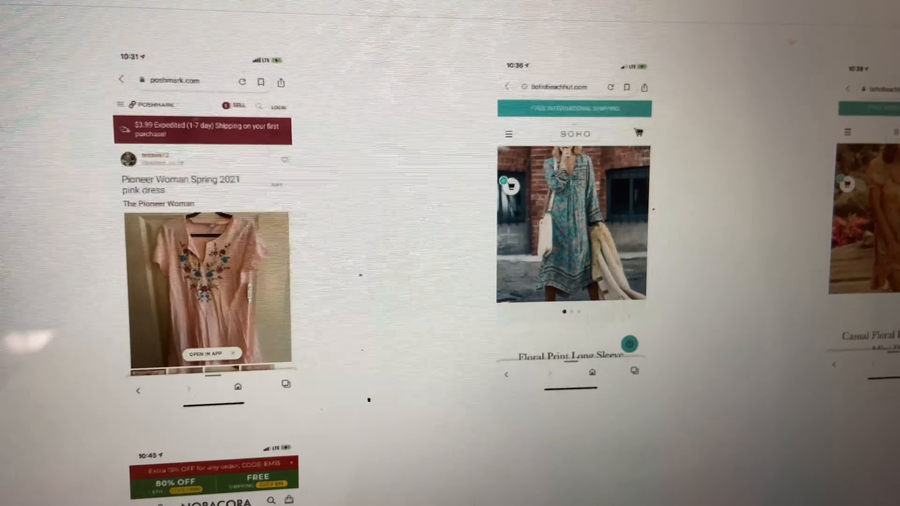
scroll("down", 3)
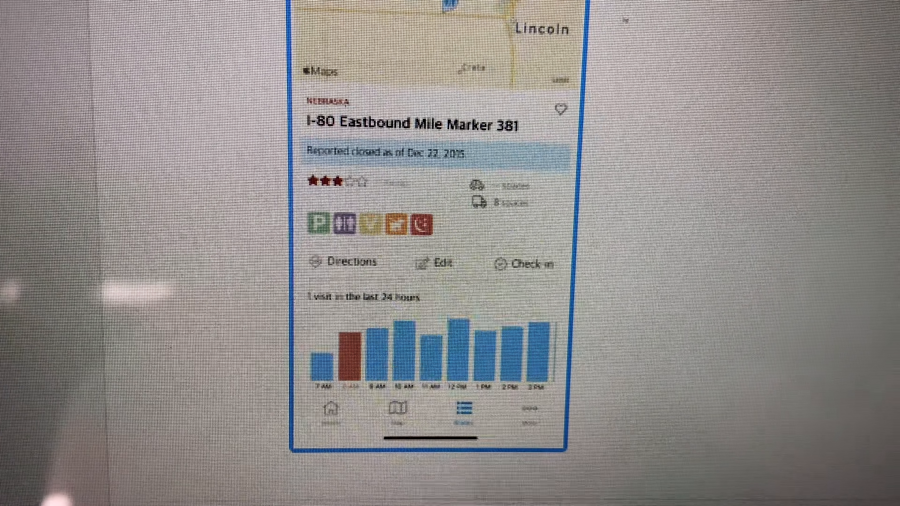
scroll("up", 3)
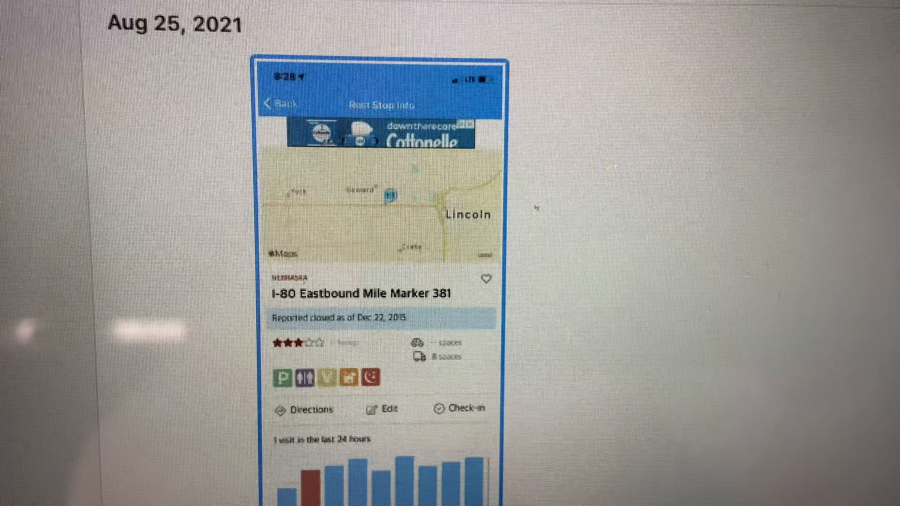
scroll("up", 3)
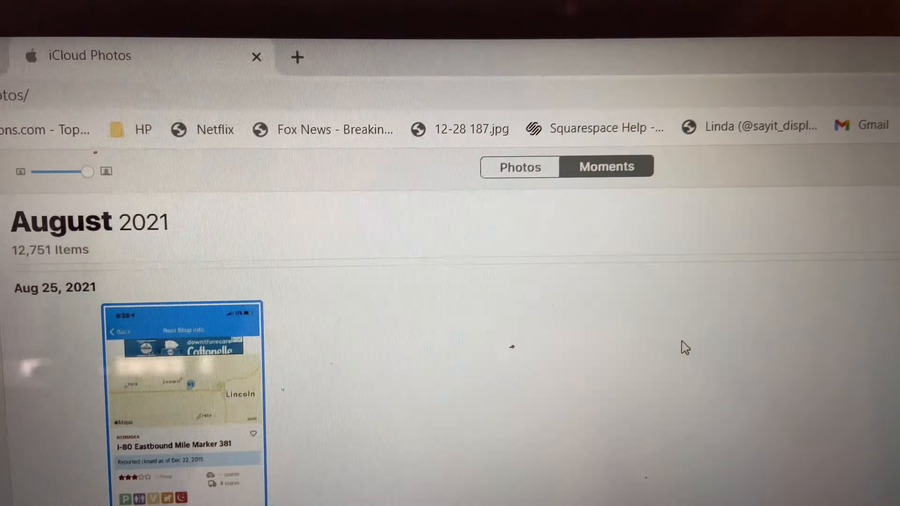
scroll("down", 3)
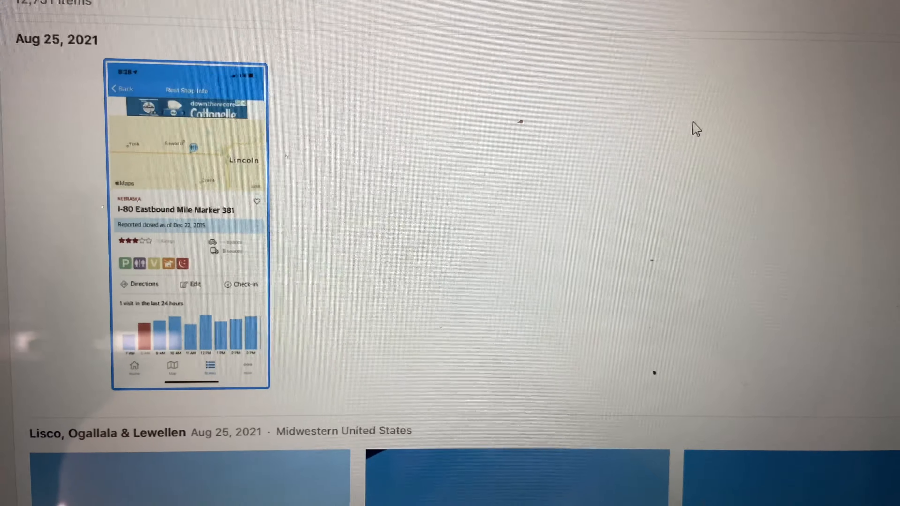
scroll("up", 3)
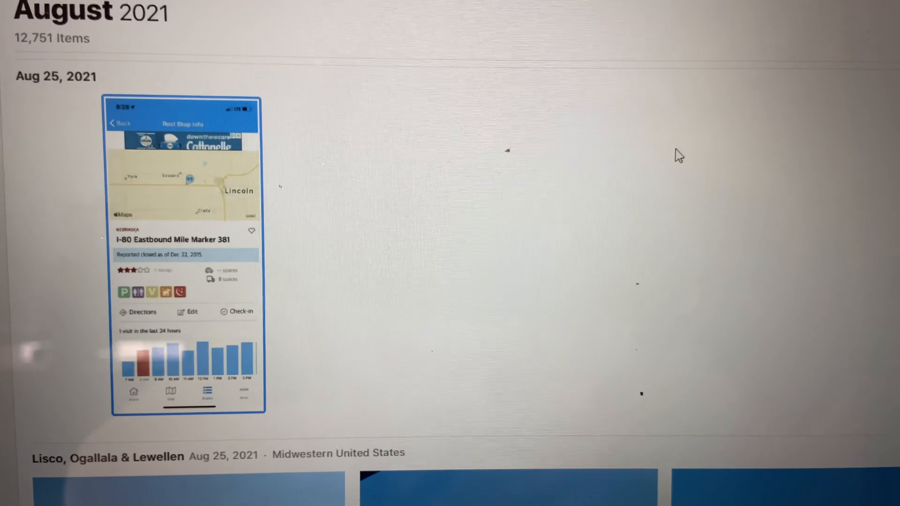
scroll("down", 3)
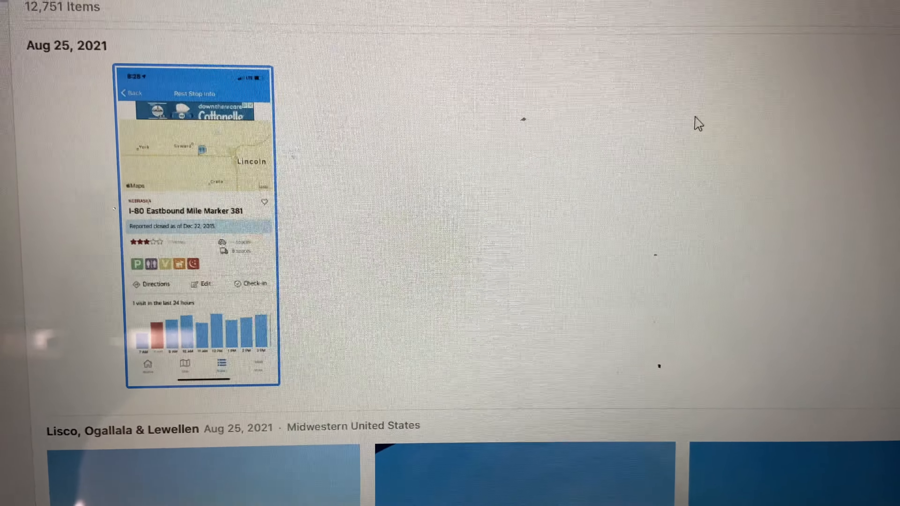
scroll("down", 3)
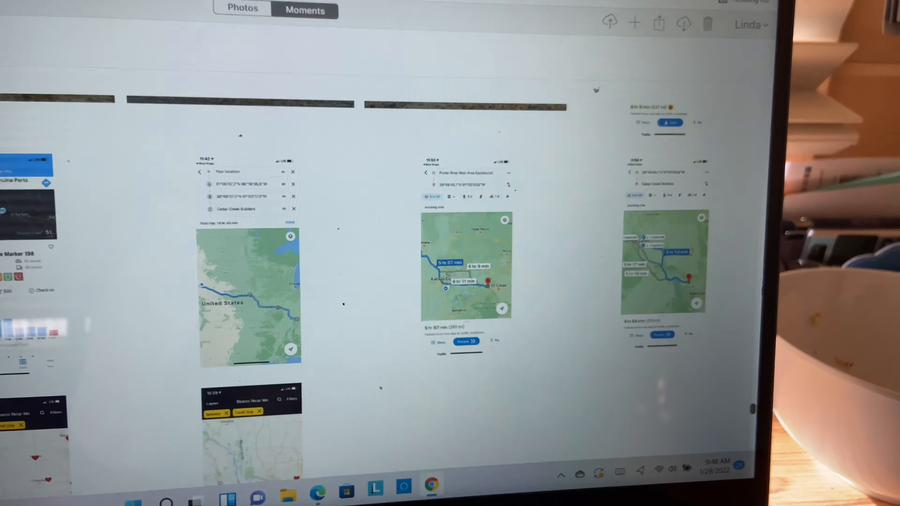
scroll("down", 3)
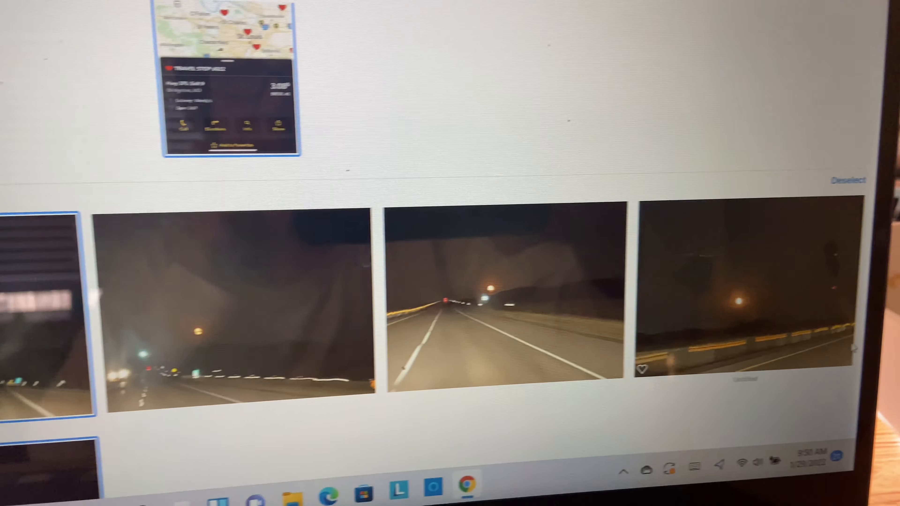
- Delete the eight selected night-highway photos from all devices, leaving 12,413 items
scroll("up", 3)
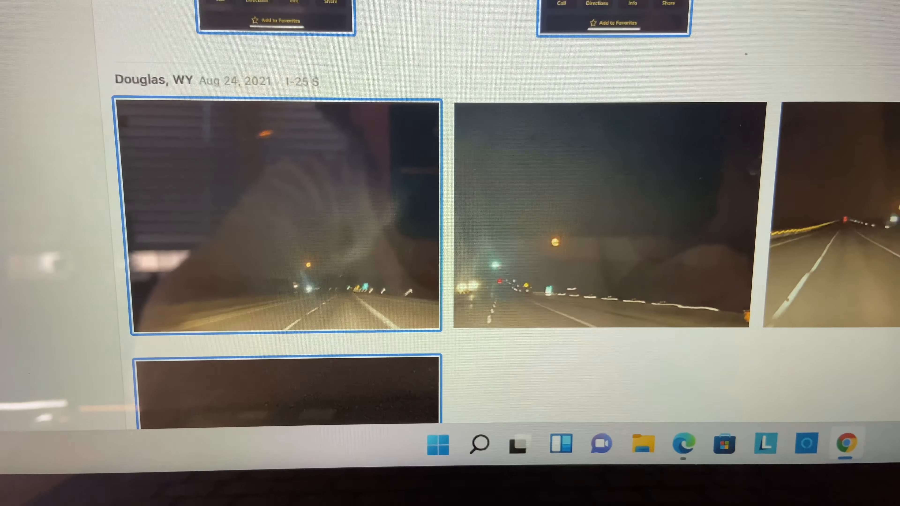
scroll("down", 3)
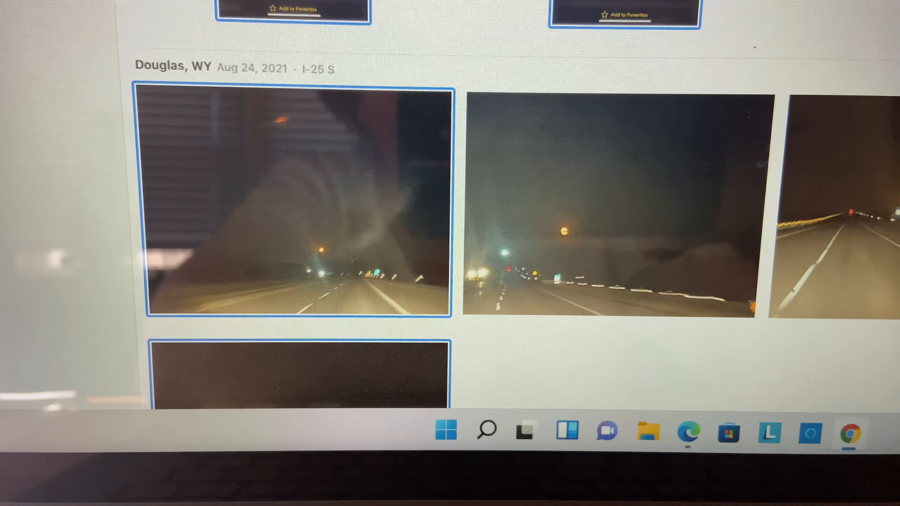
scroll("down", 3)
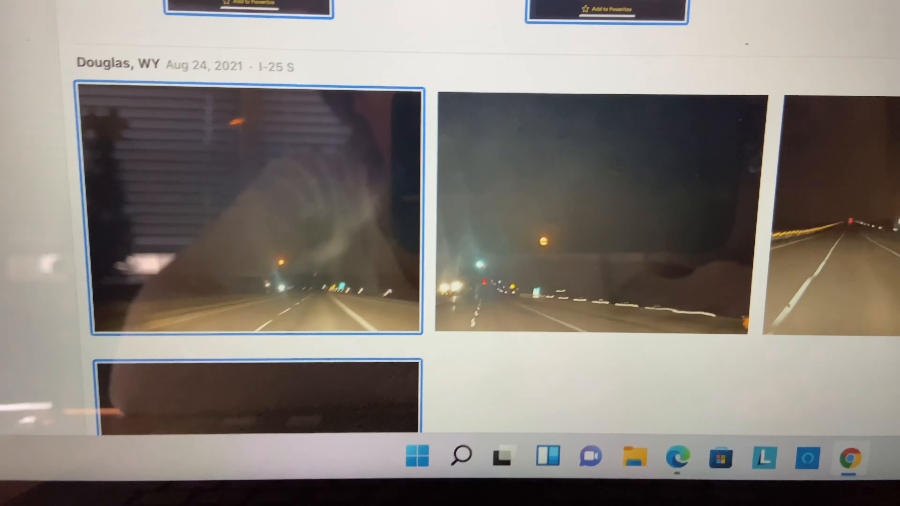
scroll("up", 3)
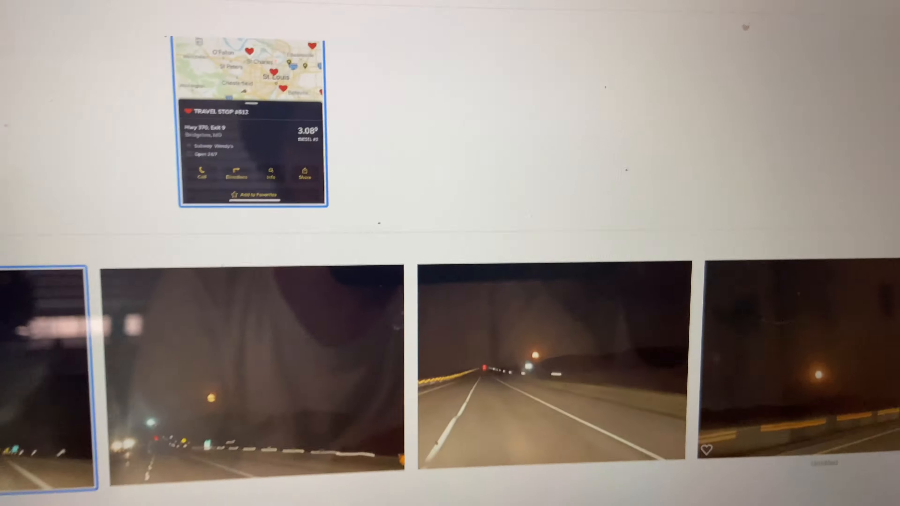
scroll("down", 3)
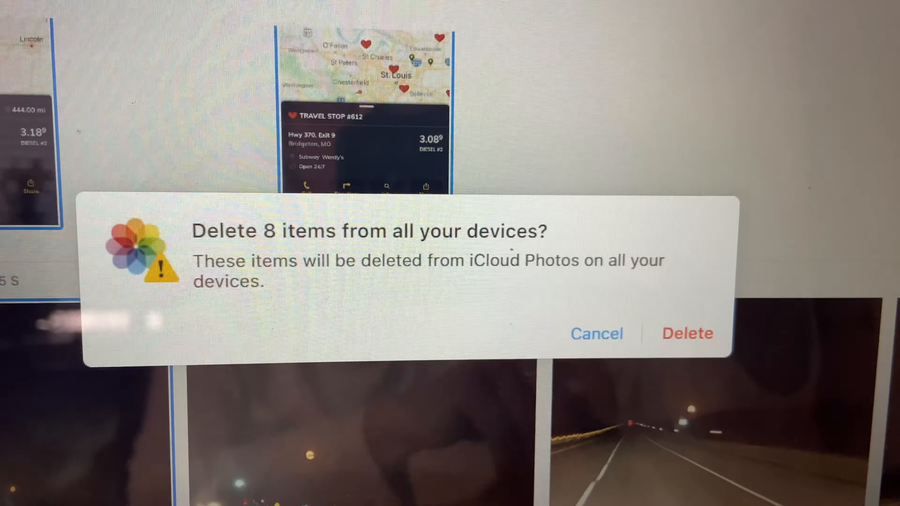
left_click(686, 333)
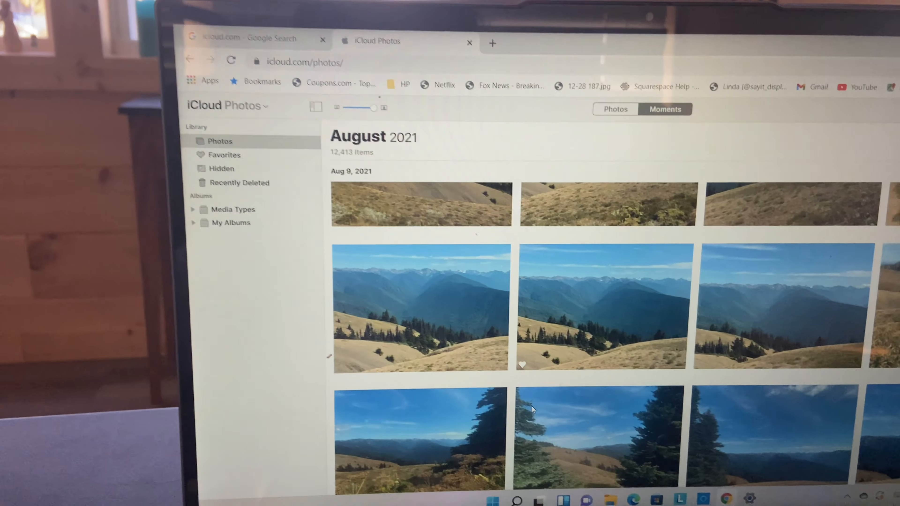
scroll("down", 3)
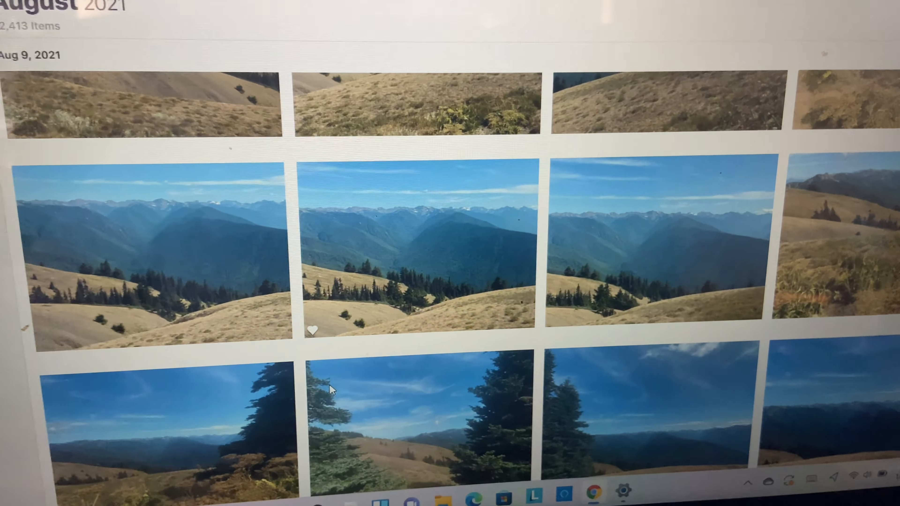